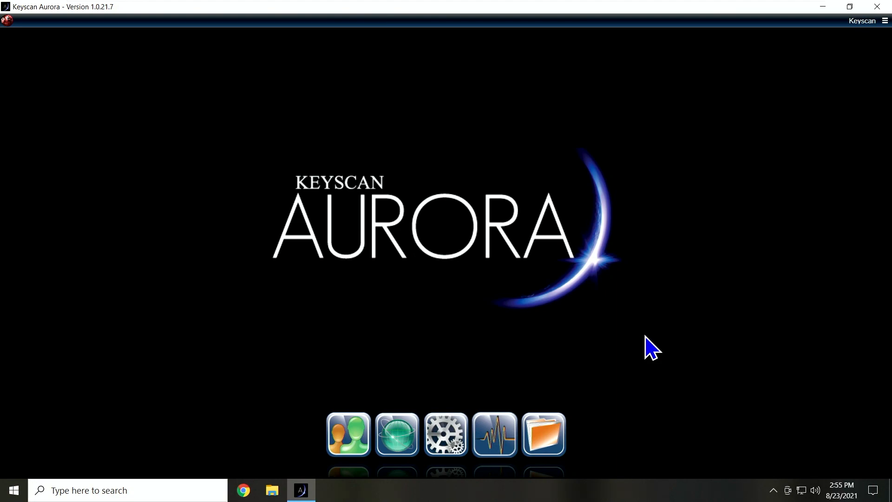
mouse_move(418, 432)
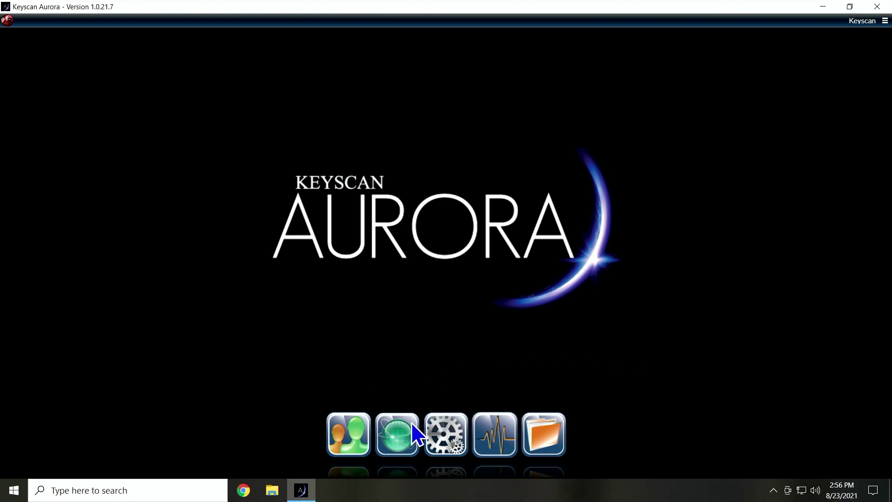
- Open Group Setup from the setup menu for Keyscan Site
click(397, 433)
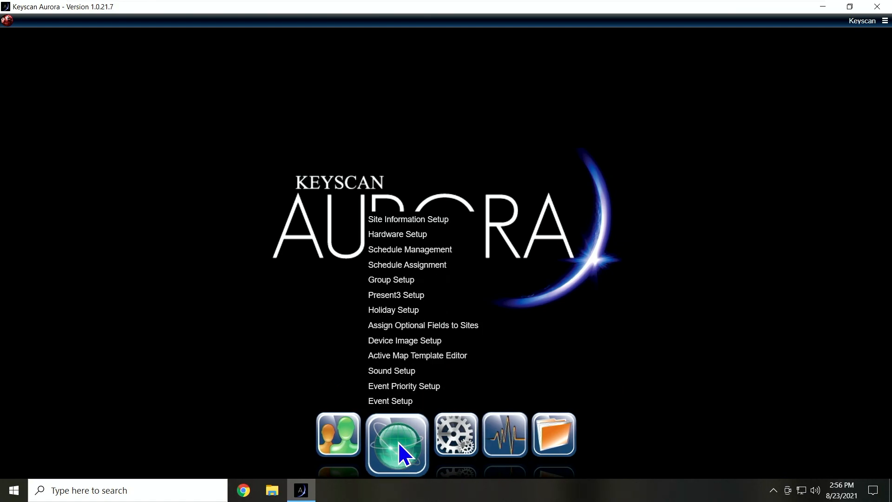
mouse_move(400, 279)
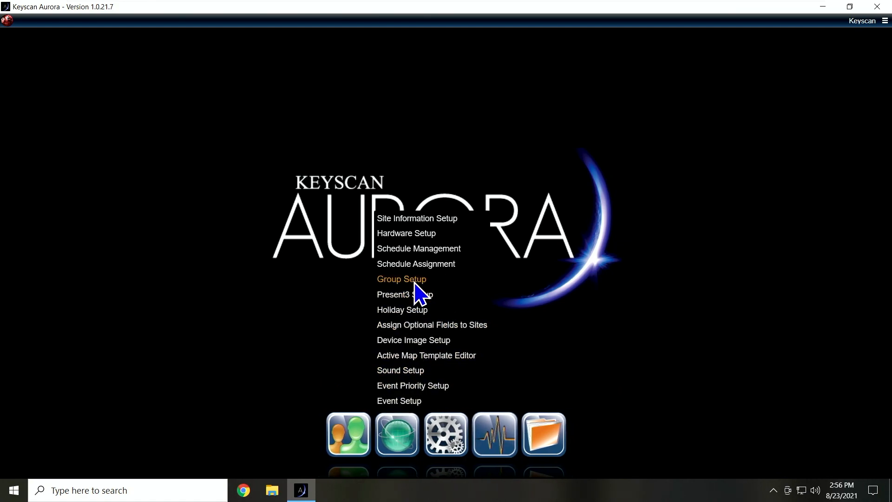
click(401, 278)
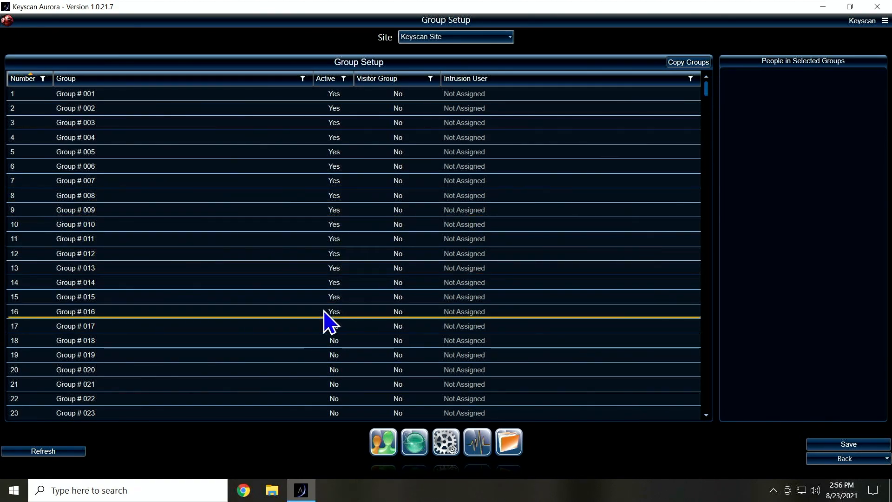
- Clear the Active box for groups 16 down to 6
click(334, 325)
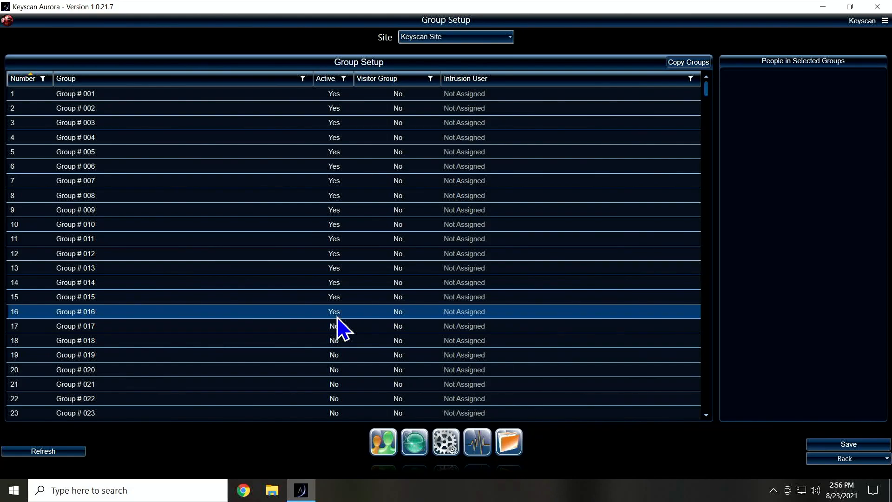
click(333, 311)
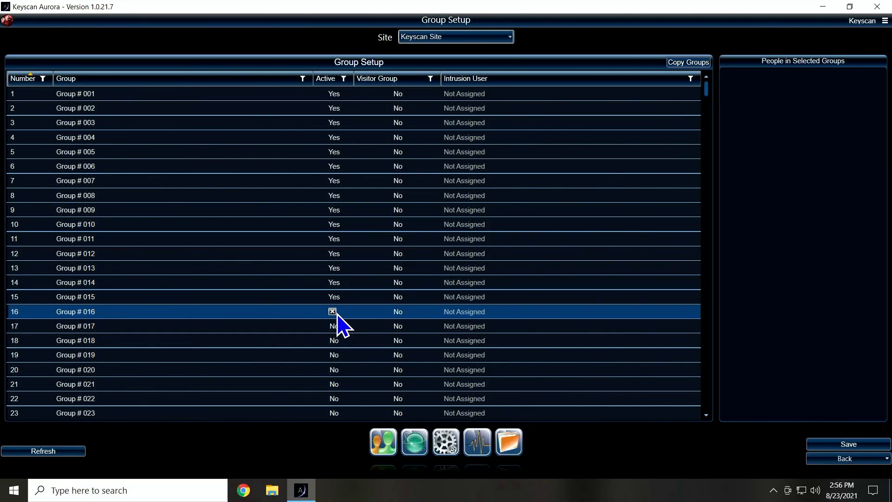
click(332, 311)
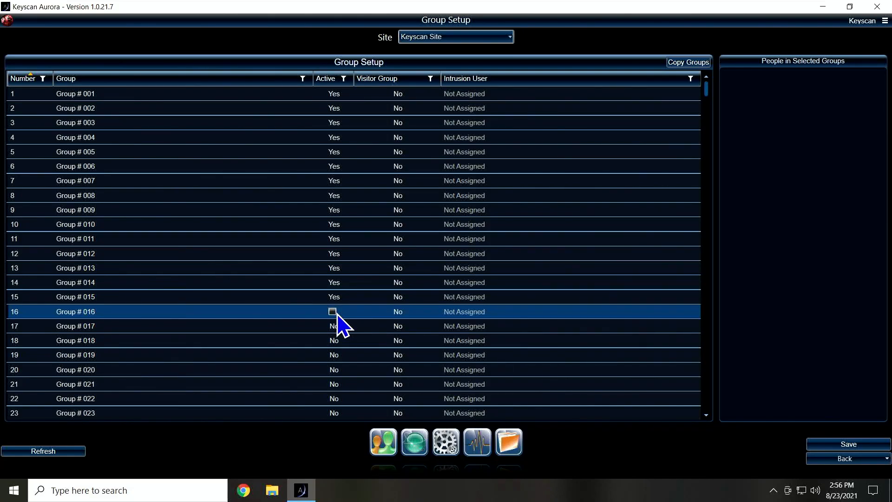
click(332, 296)
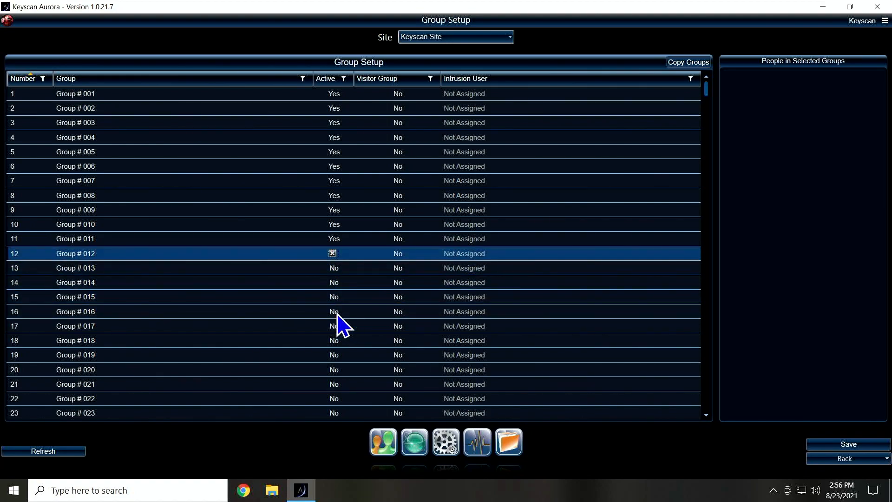
click(332, 195)
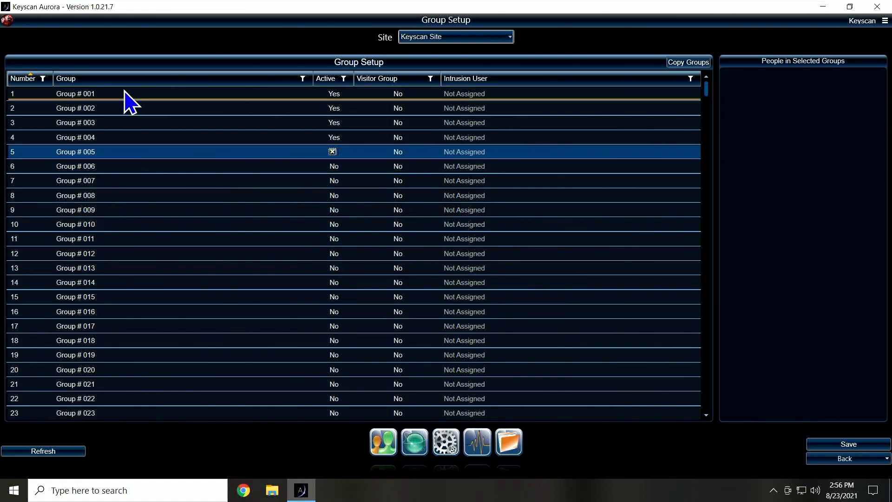
mouse_move(102, 94)
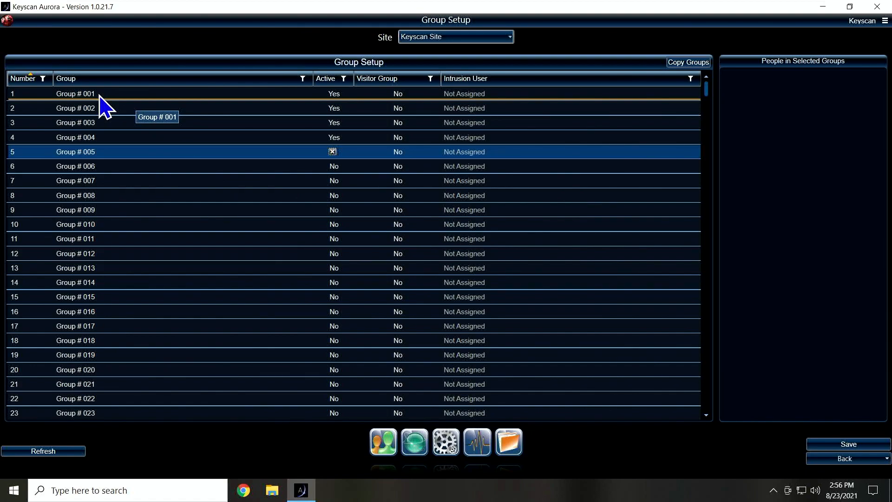
- Enter 'Resident Common' as group 1's name and 'Staff Common' as group 2's
click(74, 94)
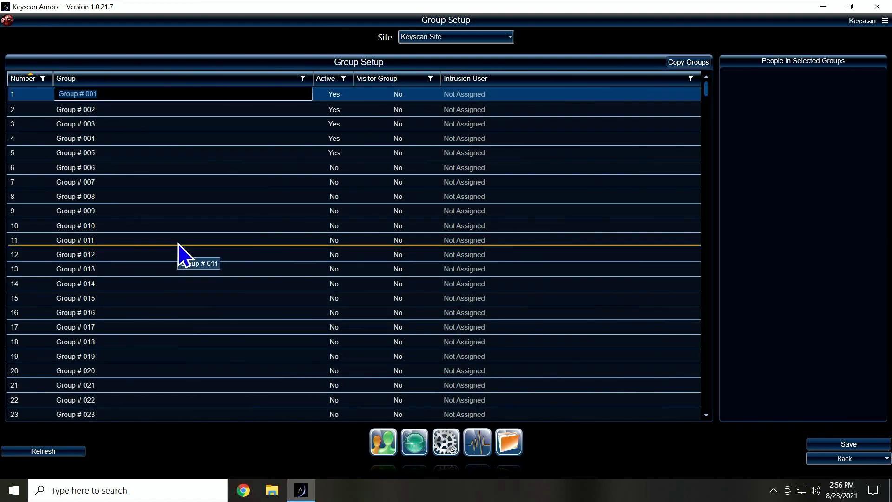
text(Resident)
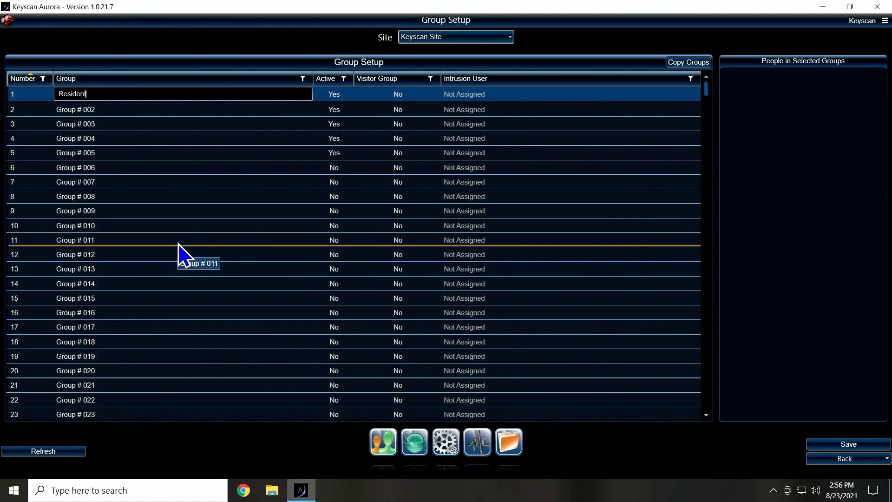
text(Co)
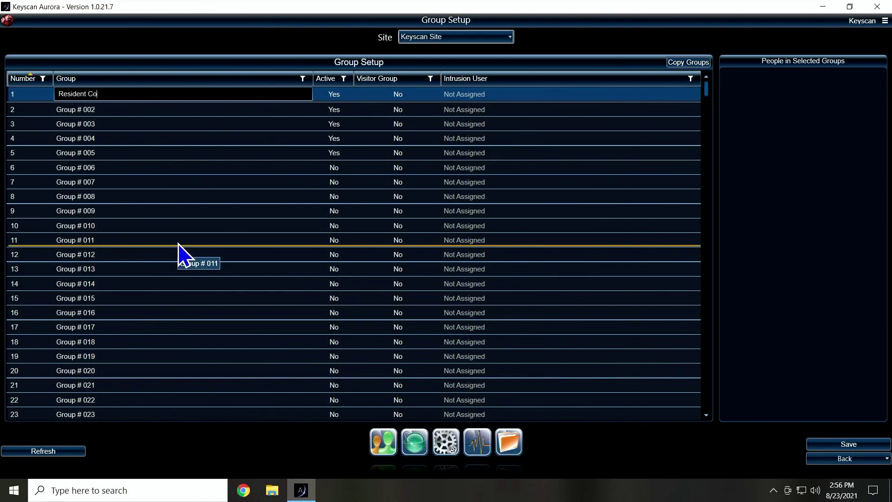
text(mmon)
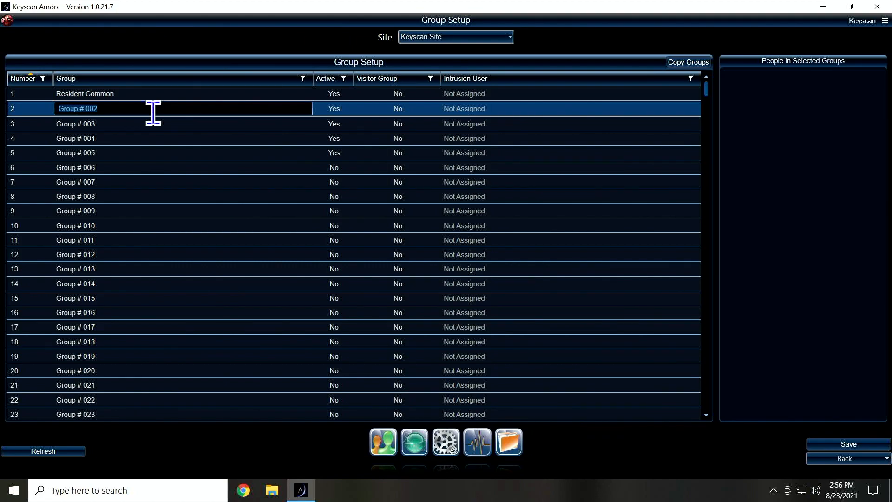
text(Staff)
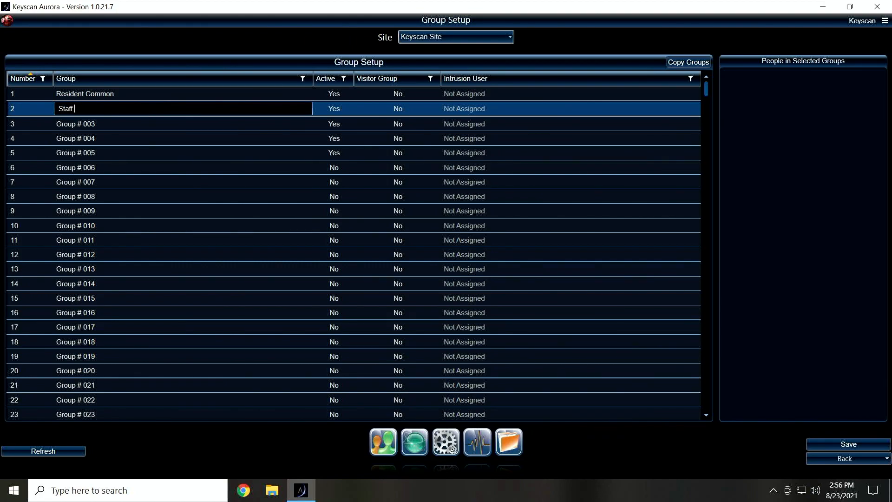
text(Common)
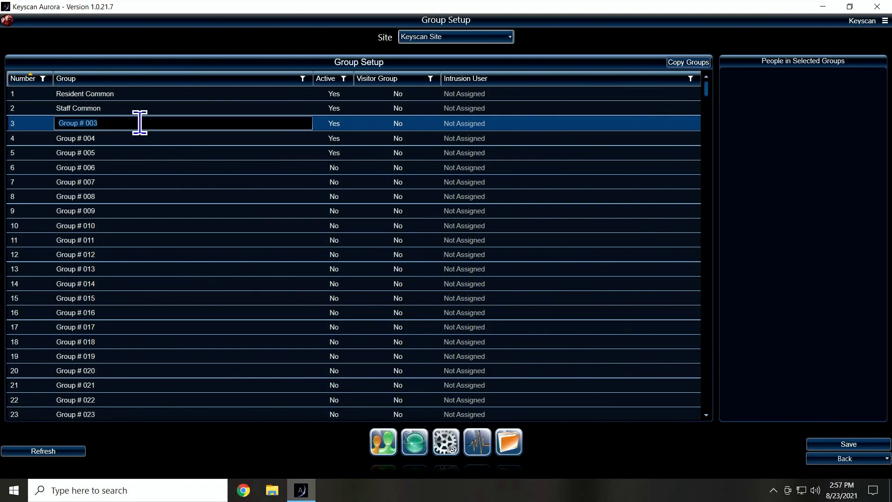
- Name group 3 'Parking' and group 4 'Guest Entry'
text(Parking)
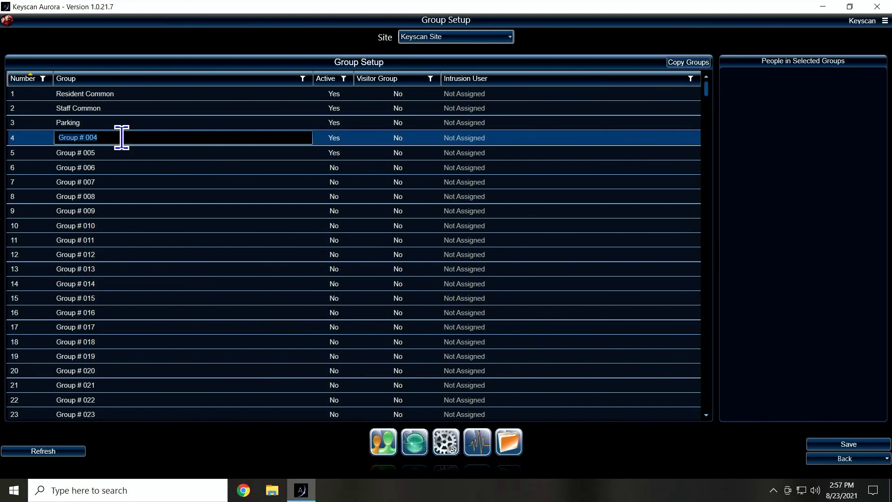
mouse_move(122, 156)
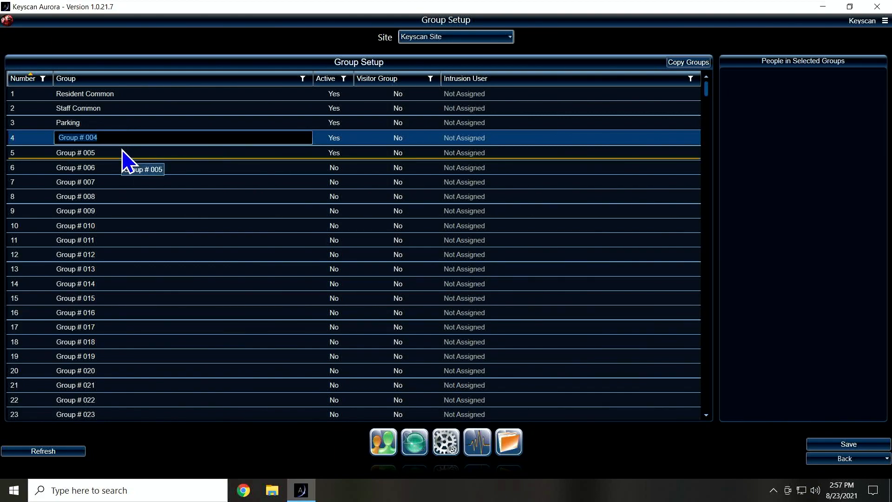
text(Gue)
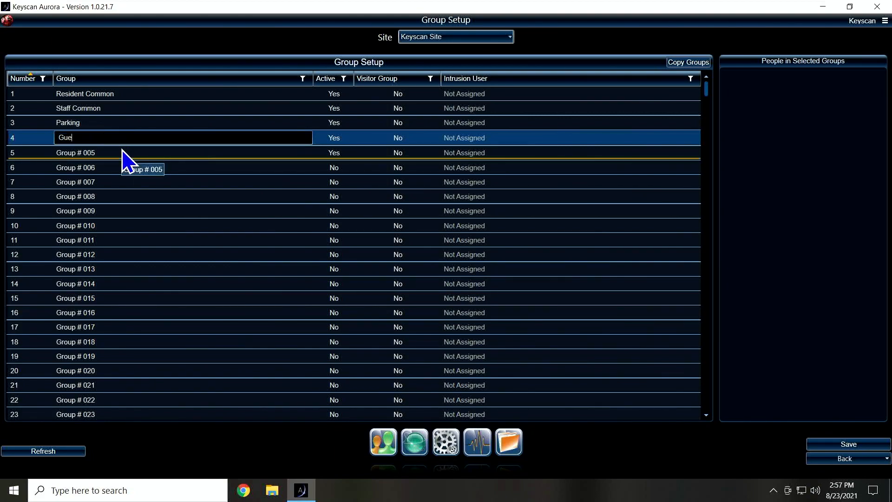
text(st Entry)
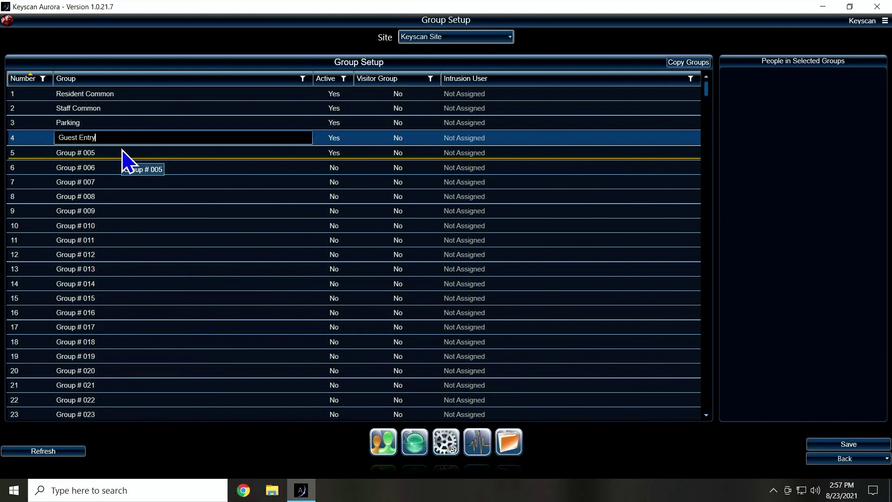
mouse_move(149, 137)
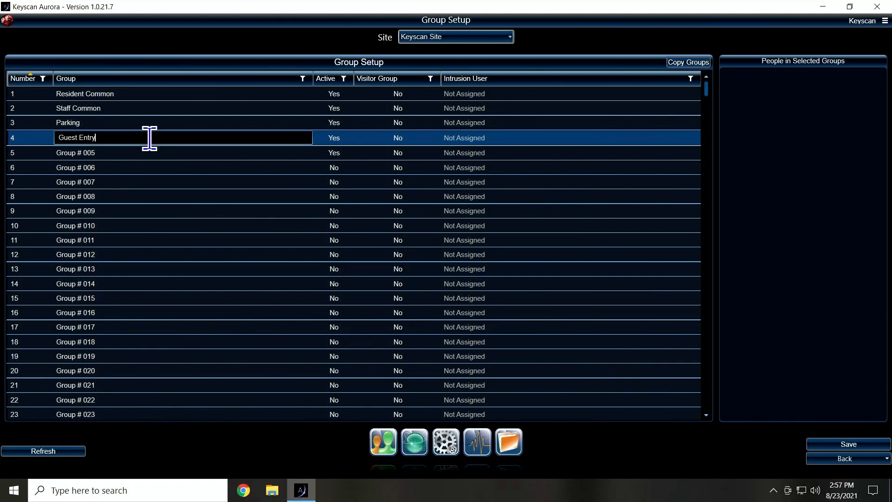
mouse_move(261, 167)
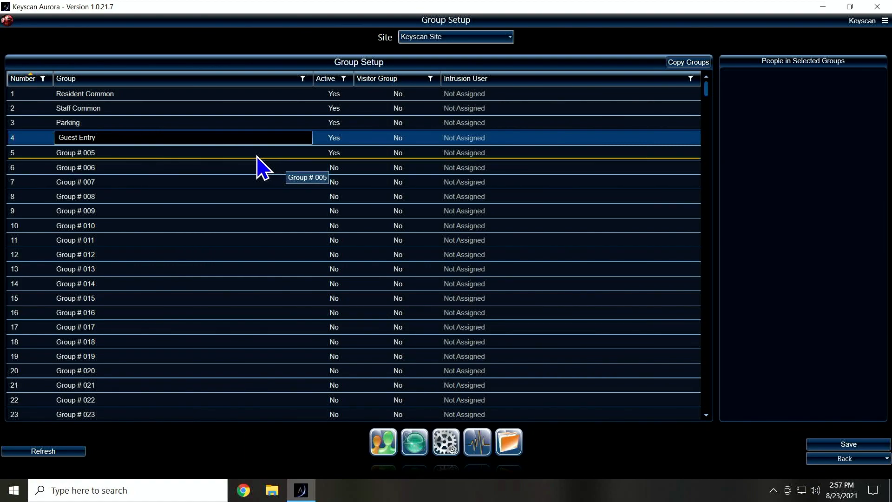
- Name group 5 'Maintenance Room' and bring up Group Access Levels
click(170, 152)
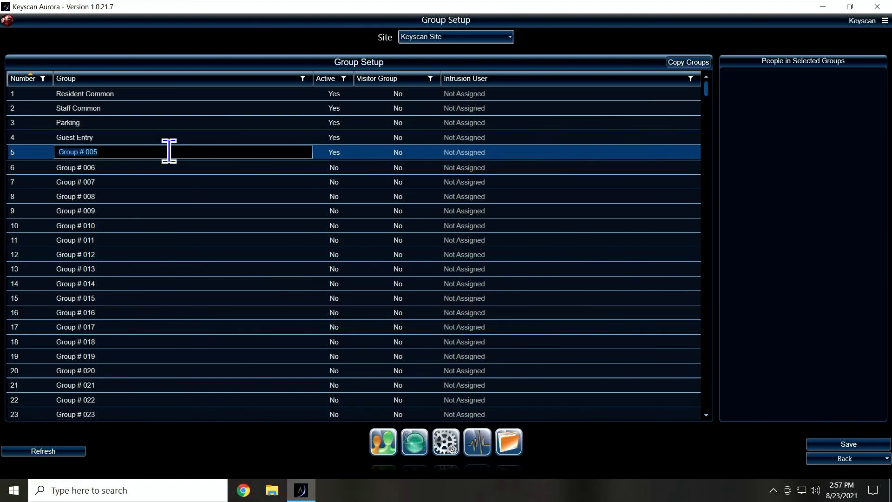
text(Maintenance)
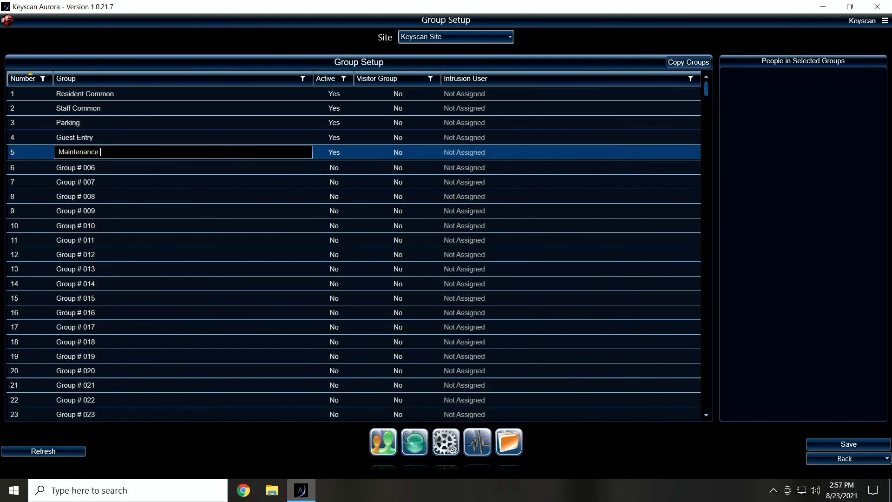
text(Room)
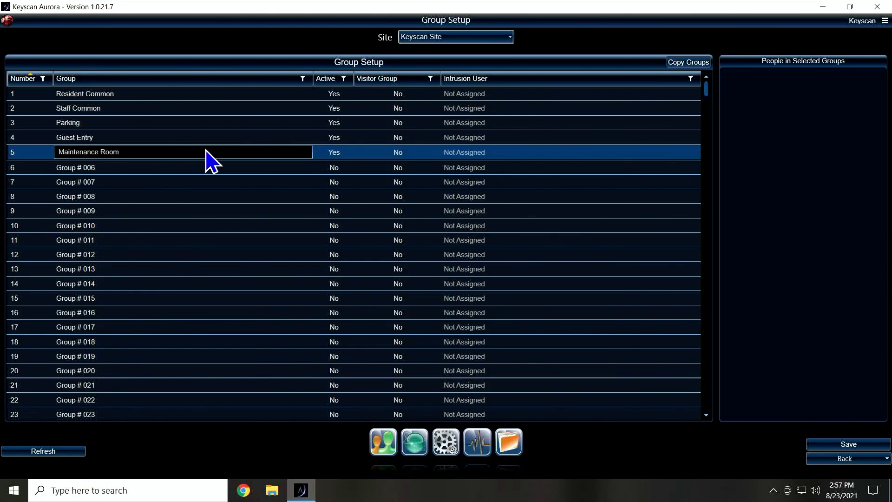
mouse_move(183, 152)
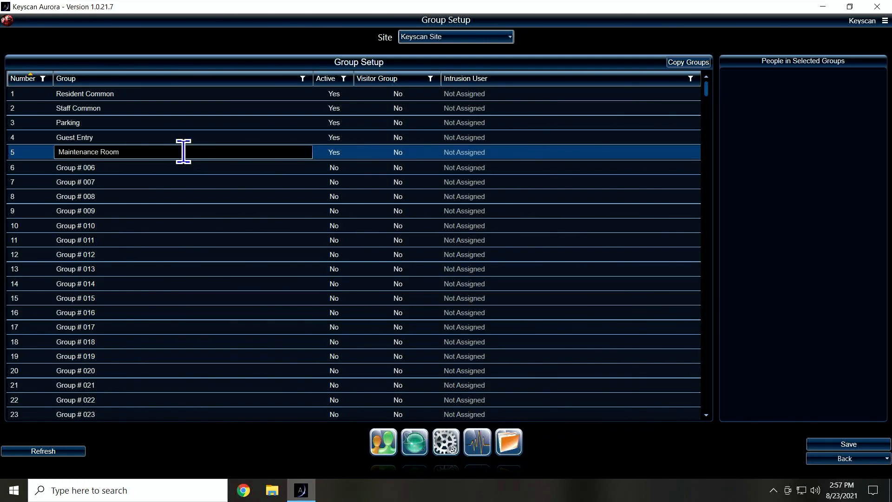
mouse_move(335, 196)
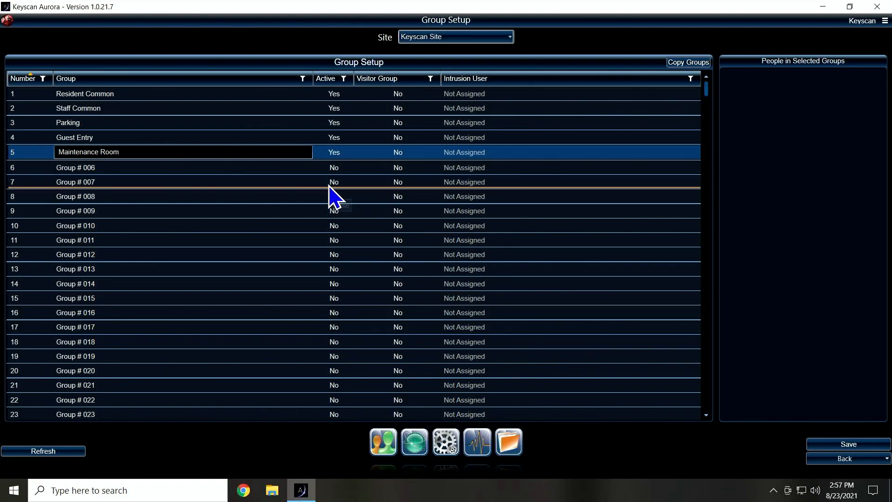
mouse_move(299, 196)
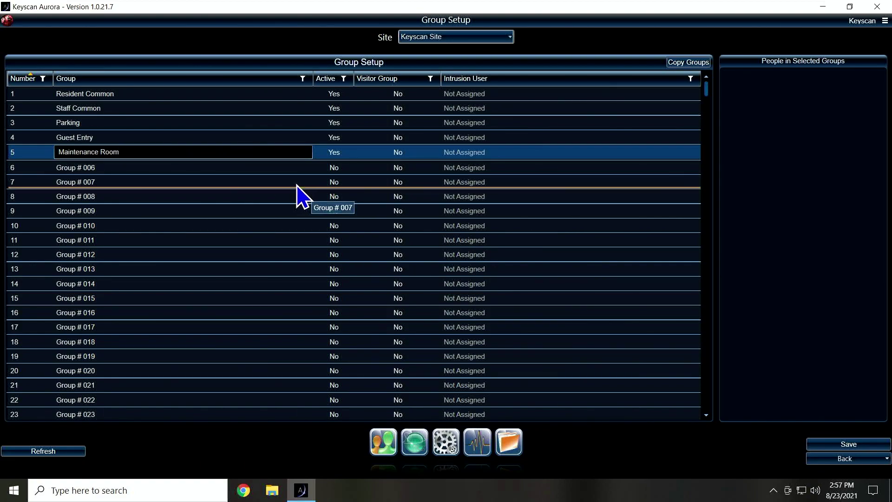
mouse_move(267, 249)
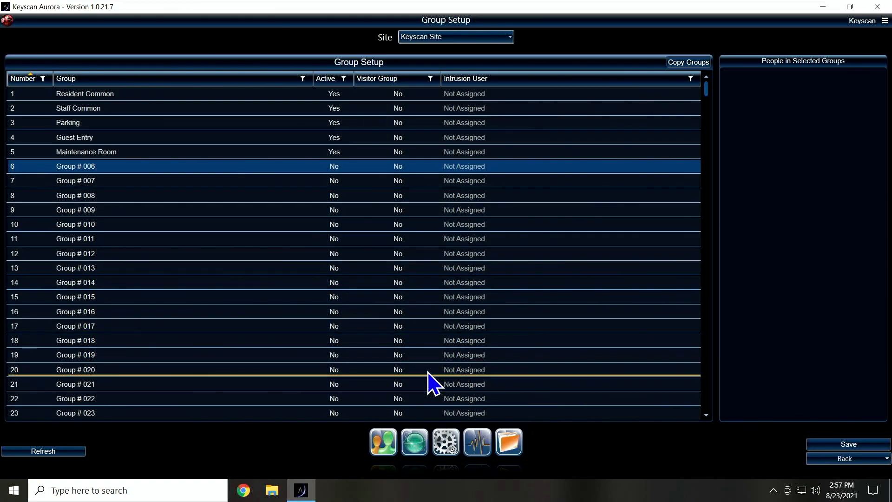
mouse_move(382, 441)
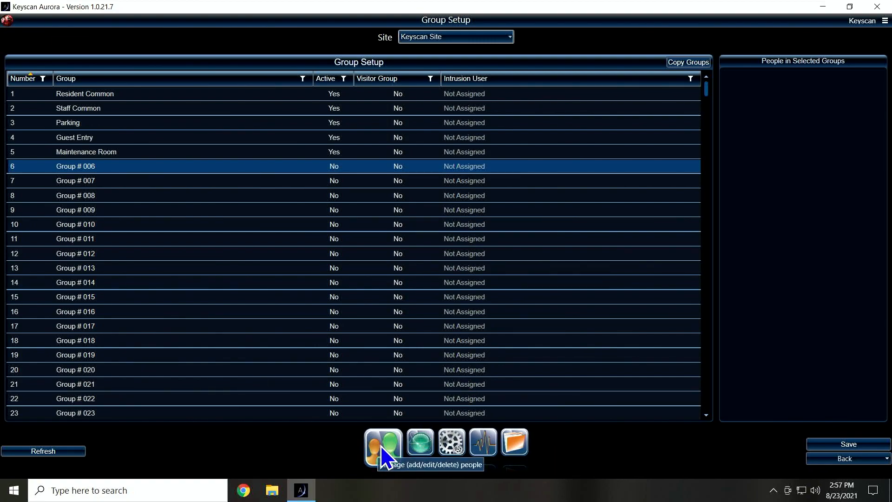
mouse_move(389, 463)
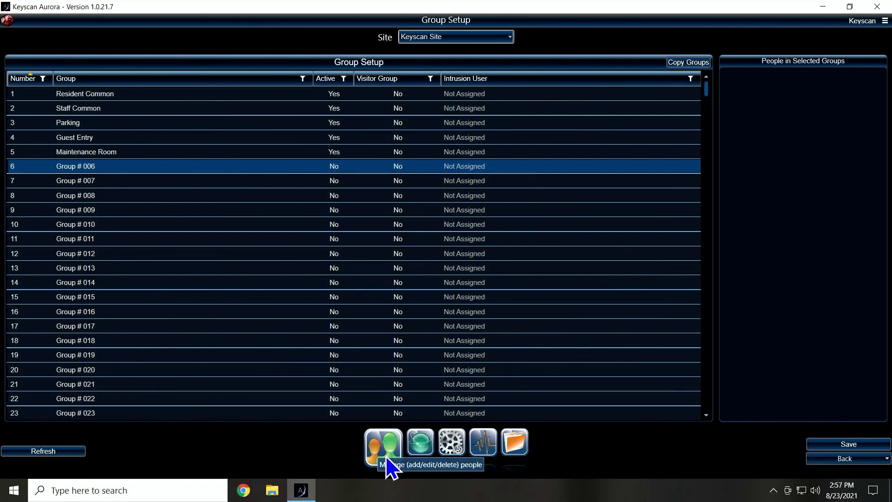
click(383, 443)
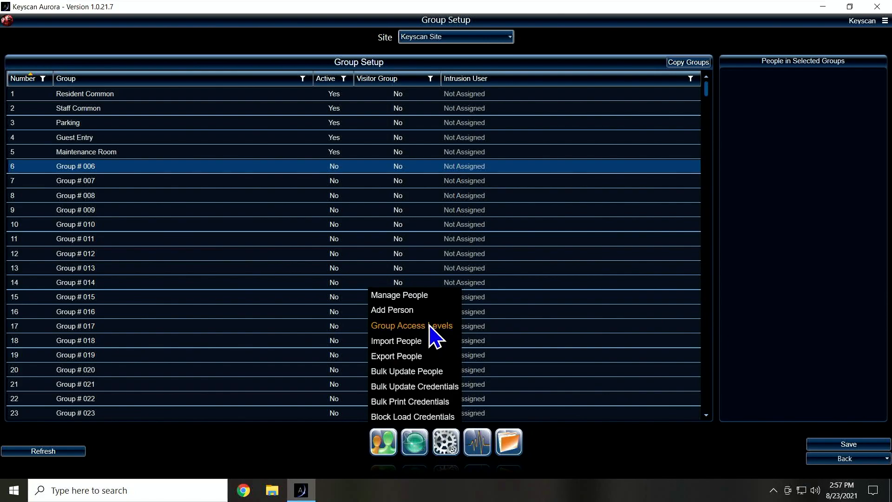
click(410, 325)
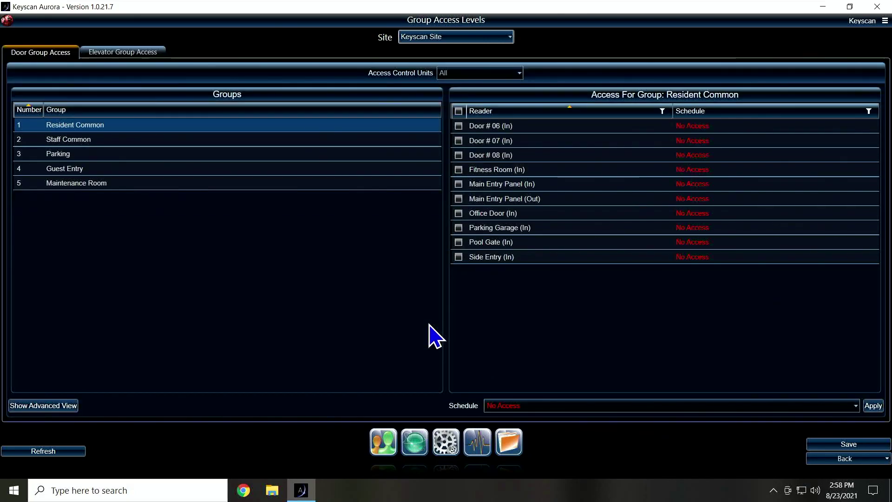
mouse_move(77, 173)
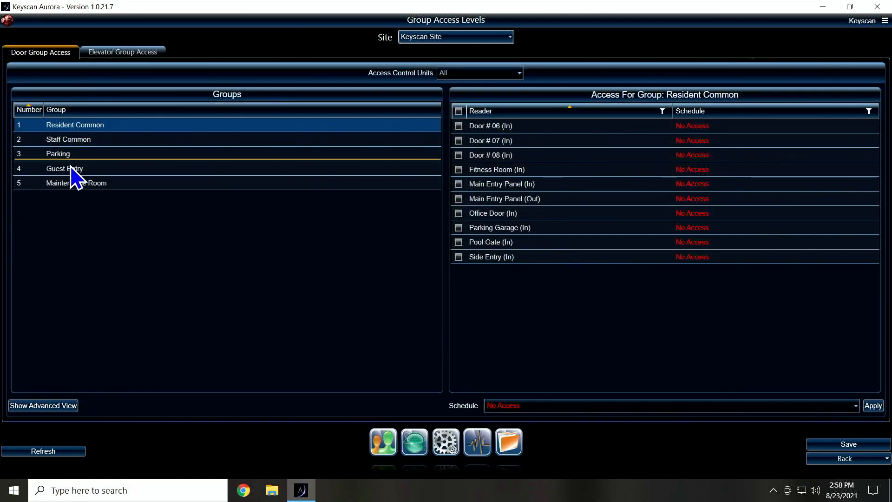
mouse_move(651, 170)
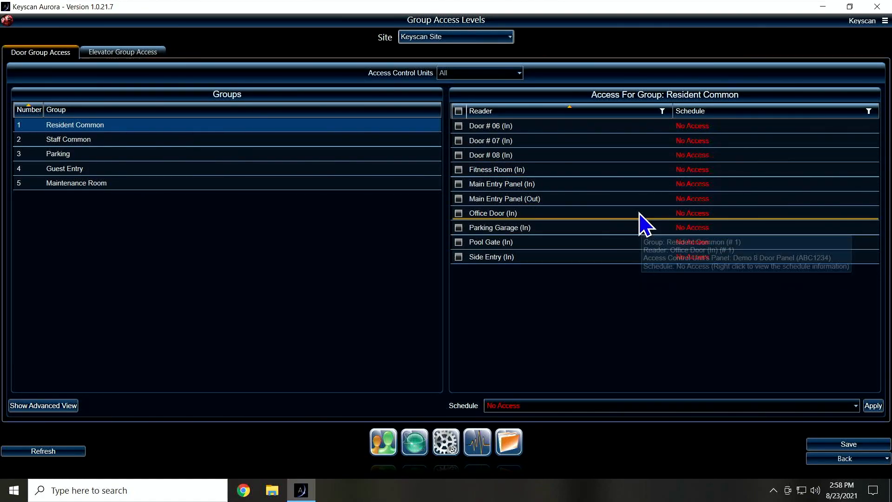
mouse_move(658, 191)
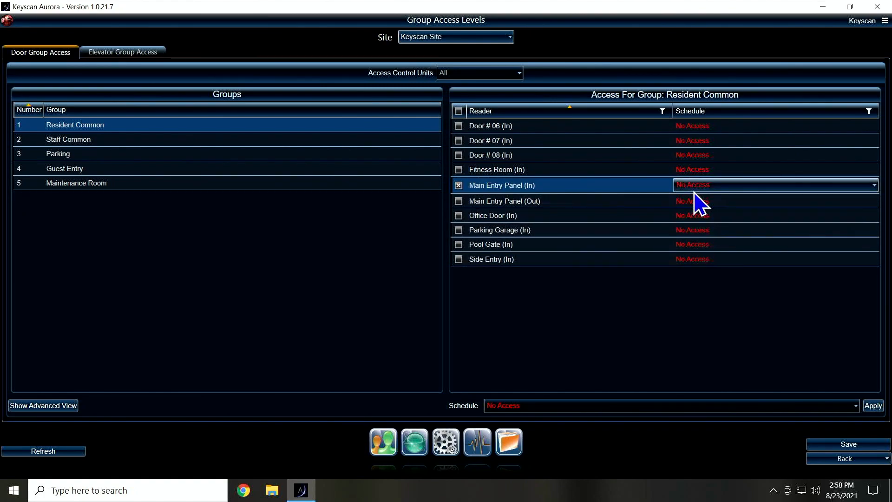
- Include Main Entry Panel (Out) for Resident Common and apply 24HR to the checked doors
click(459, 200)
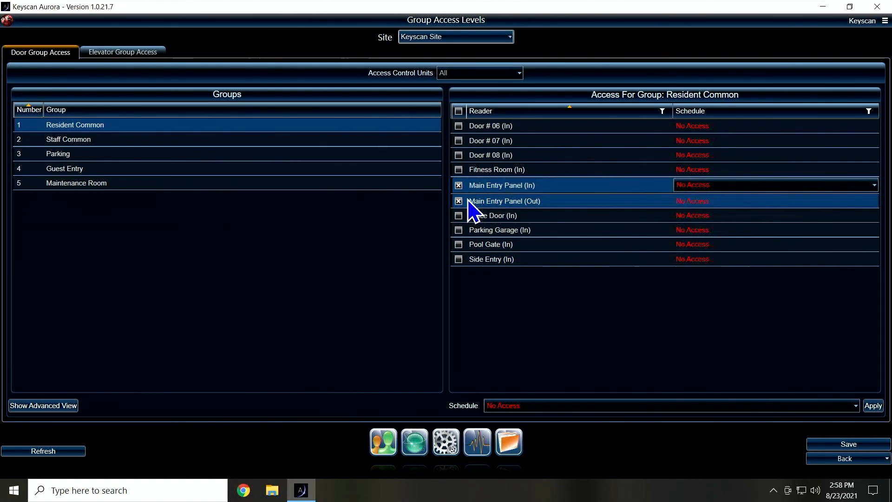
mouse_move(535, 219)
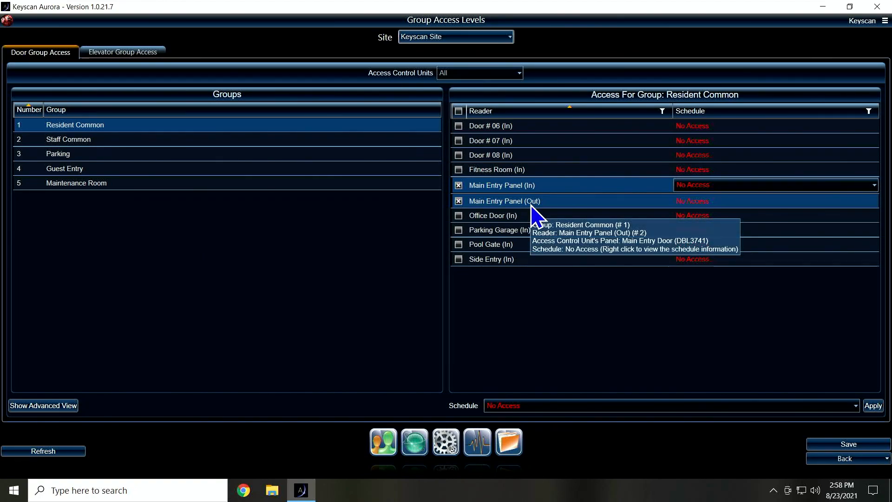
mouse_move(534, 211)
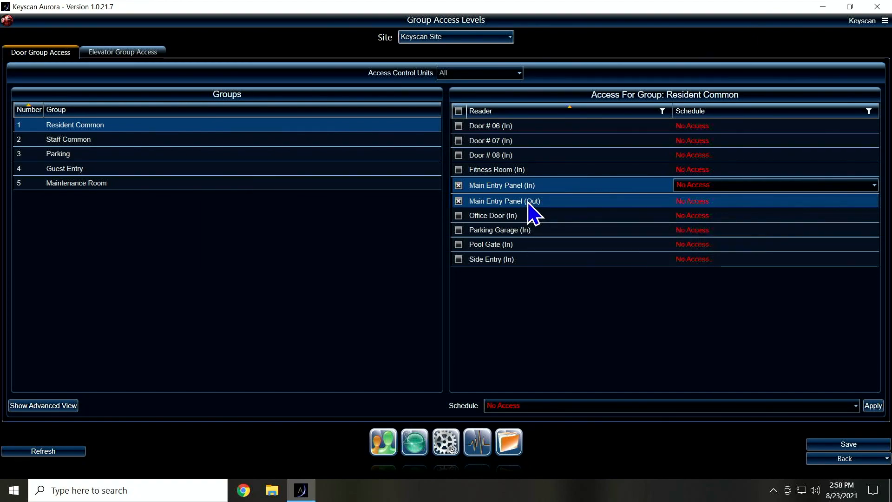
mouse_move(501, 219)
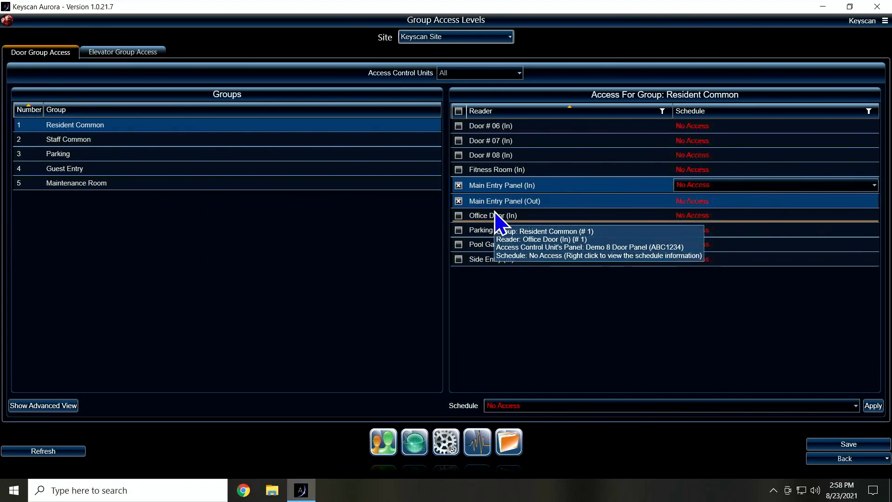
mouse_move(452, 241)
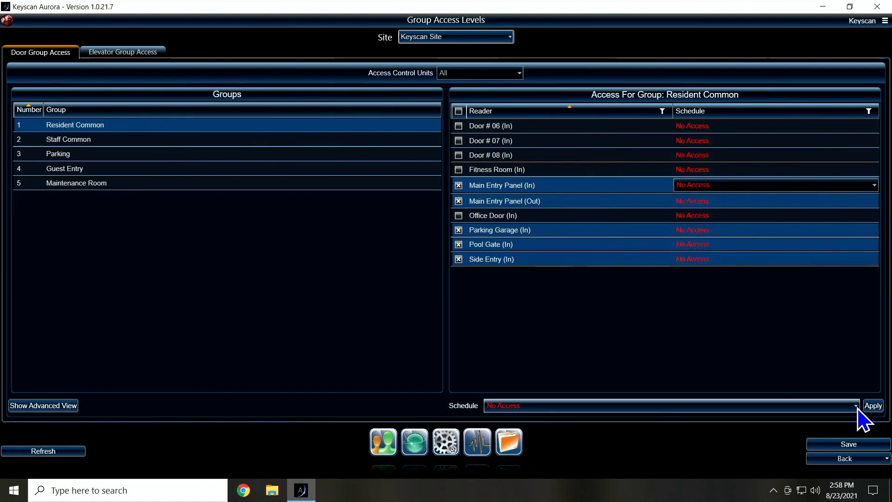
click(855, 405)
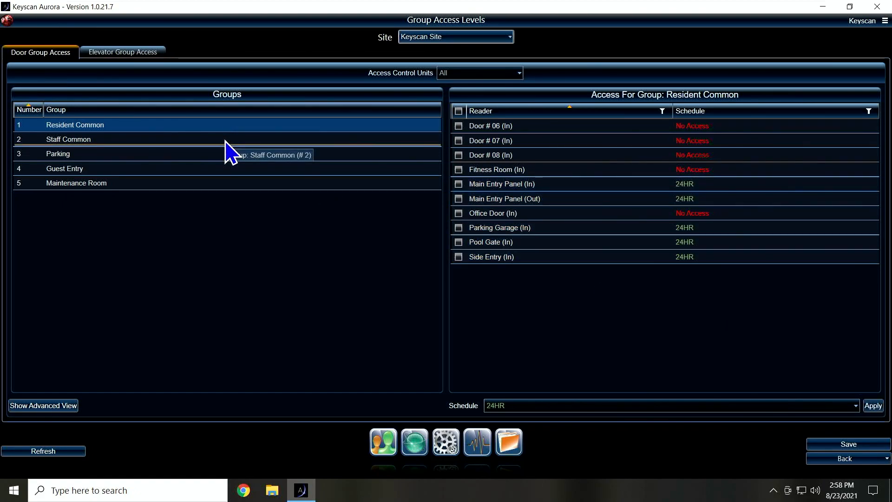
- Give Staff Common a 24HR schedule on Office Door (In)
click(67, 138)
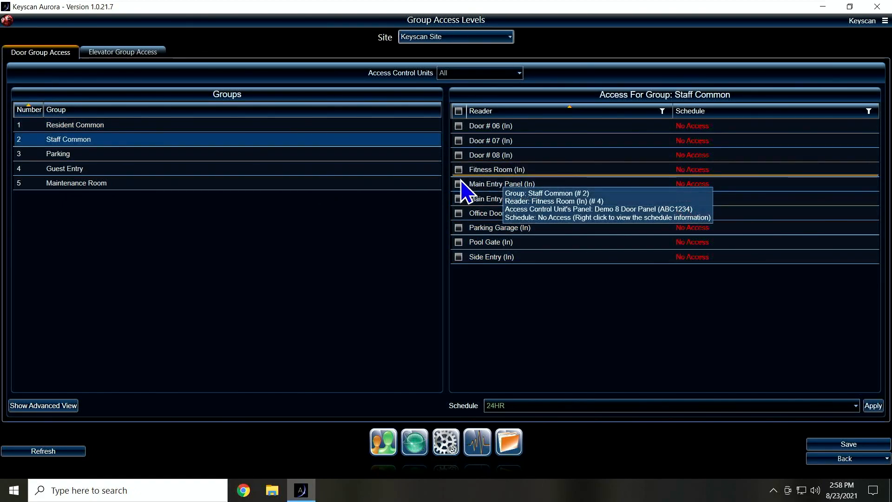
click(458, 213)
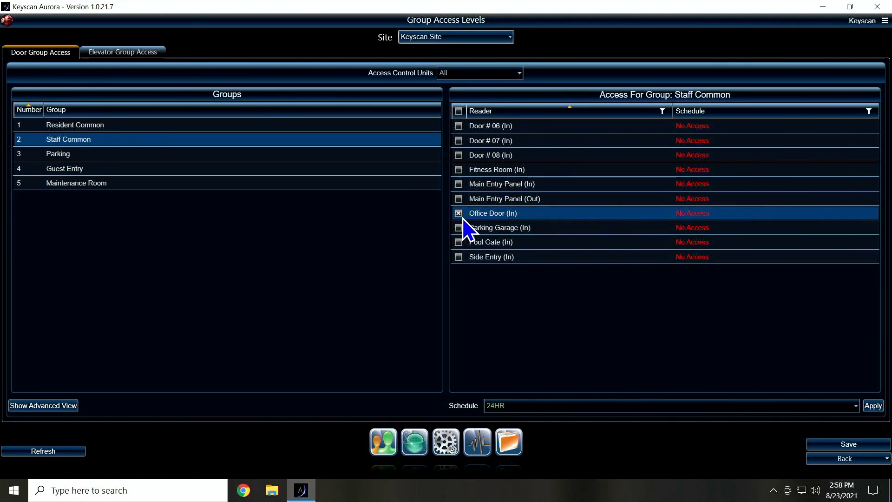
click(773, 213)
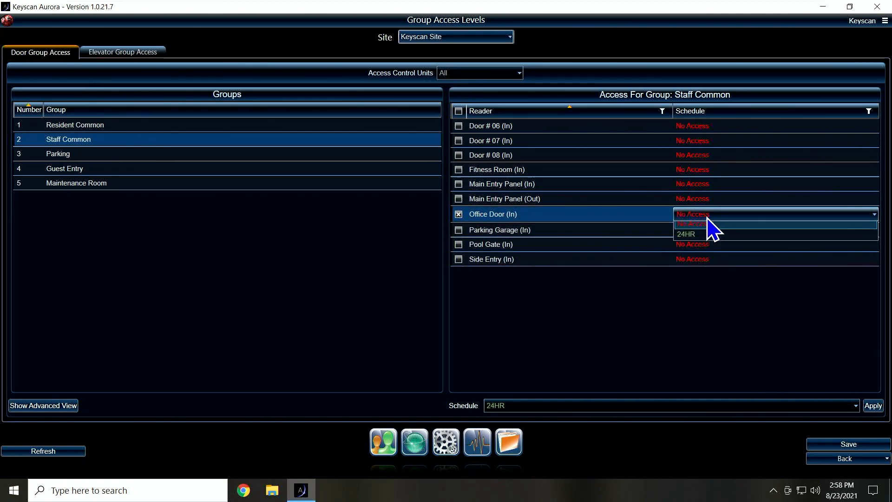
click(686, 233)
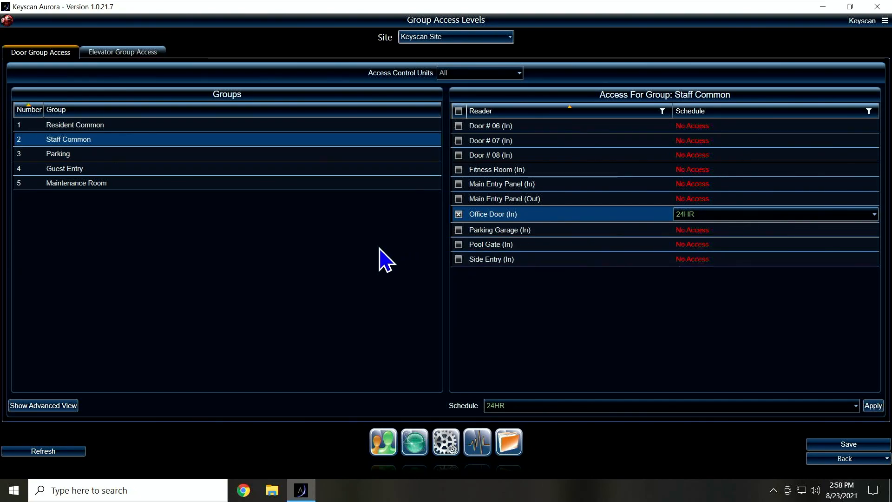
mouse_move(333, 141)
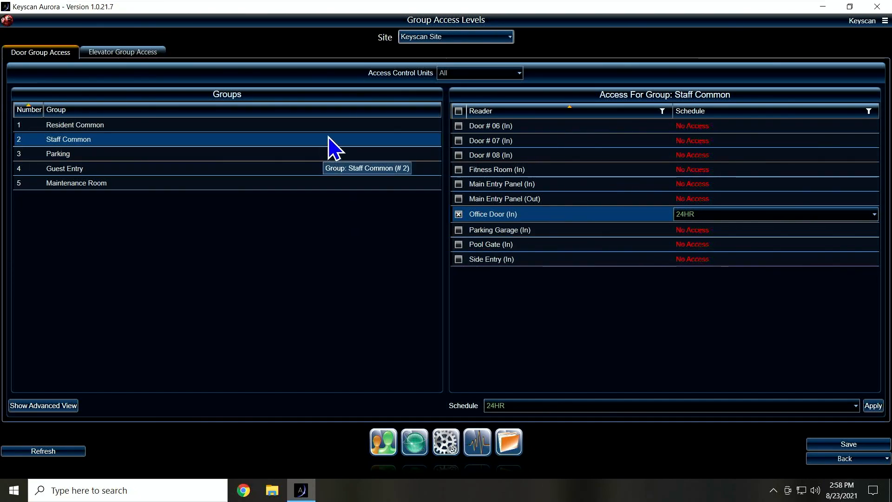
mouse_move(304, 168)
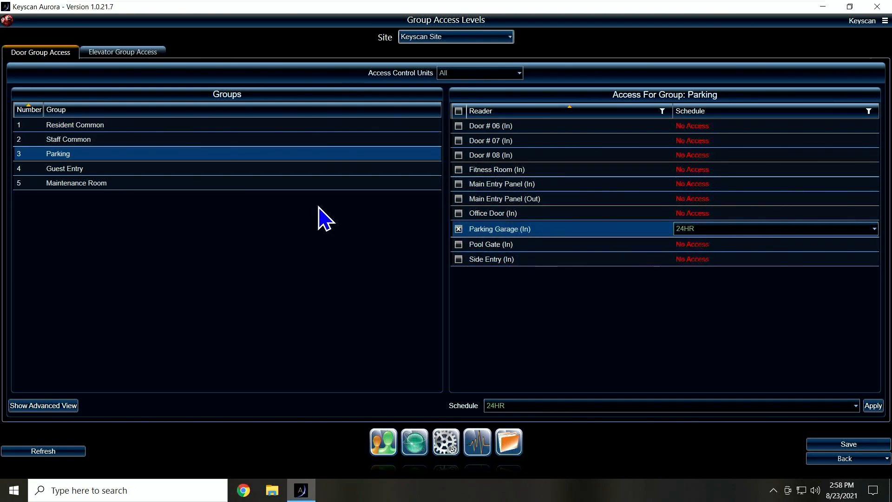
- Set Guest Entry's Main Entry Panel (In) schedule to 24HR
click(64, 167)
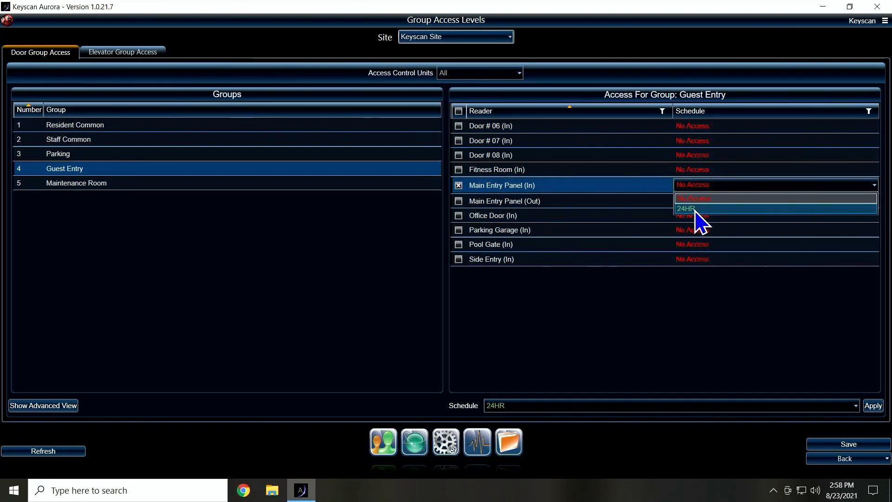
click(685, 208)
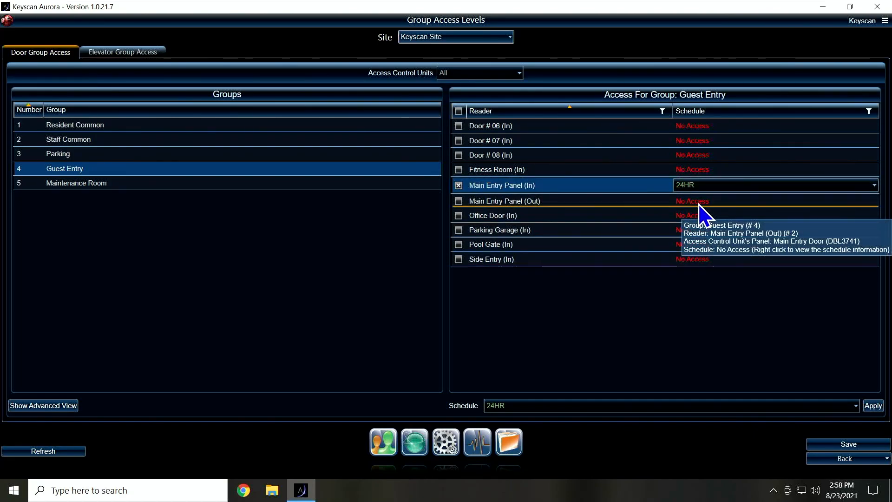
mouse_move(532, 210)
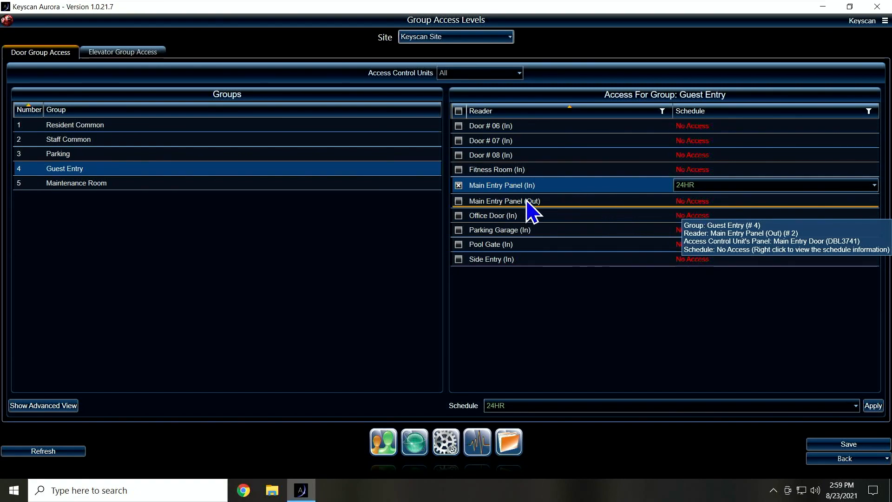
click(75, 183)
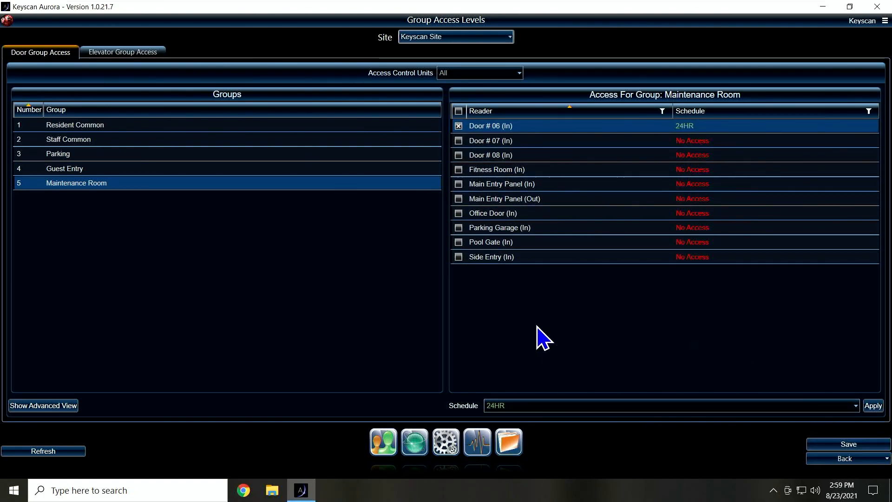
mouse_move(407, 332)
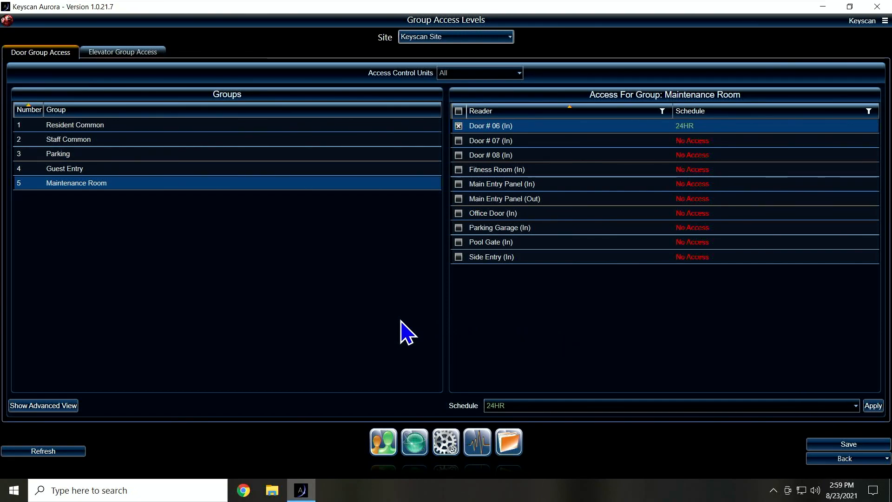